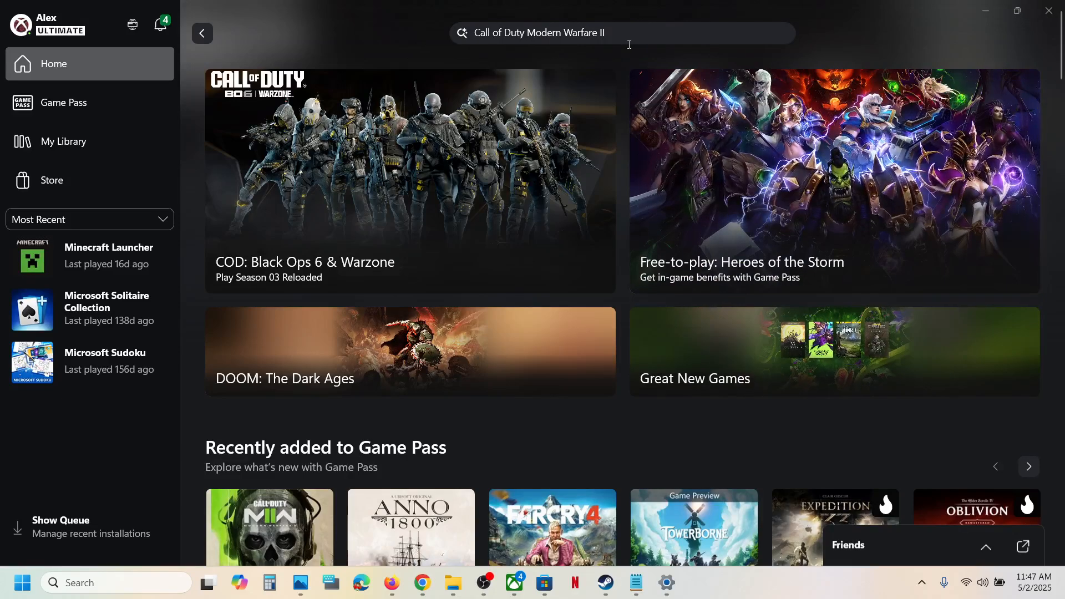
pyautogui.moveTo(373, 15)
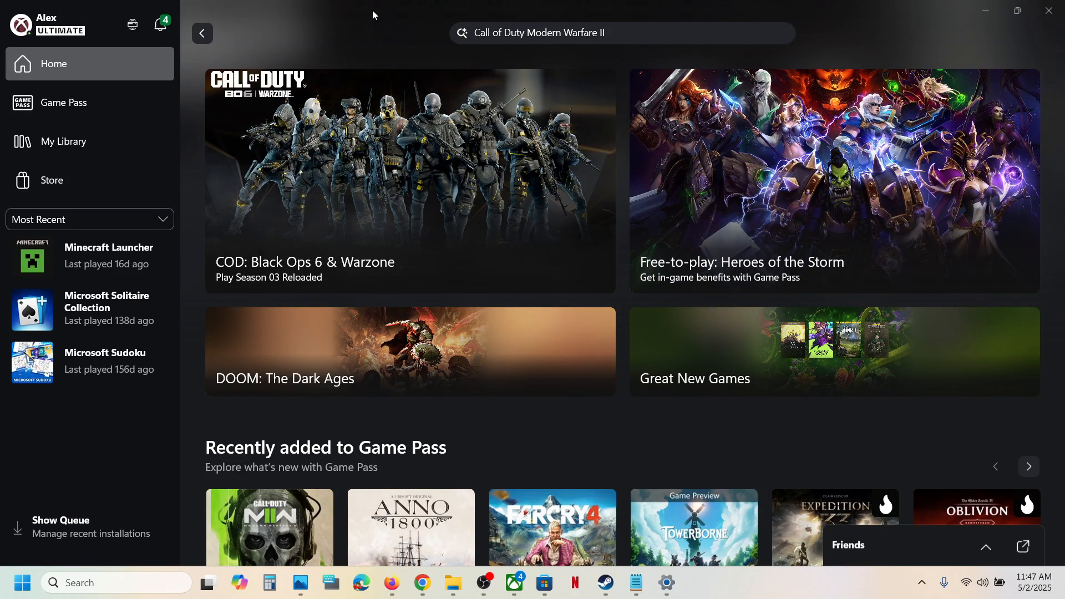
pyautogui.moveTo(427, 32)
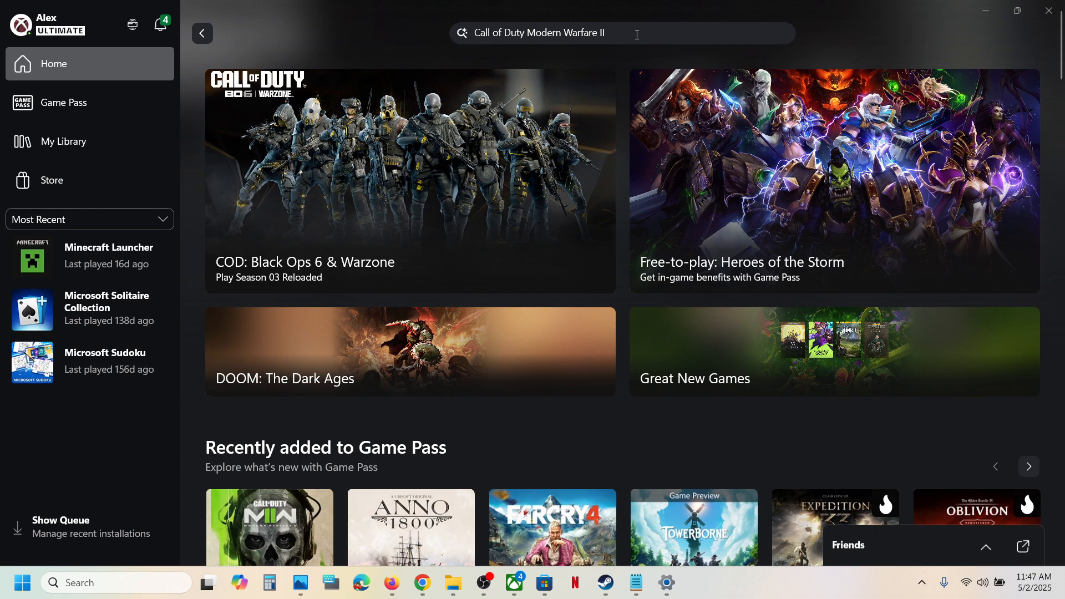
# Open the Call of Duty: Modern Warfare II Standard Edition page and start its install
pyautogui.click(544, 582)
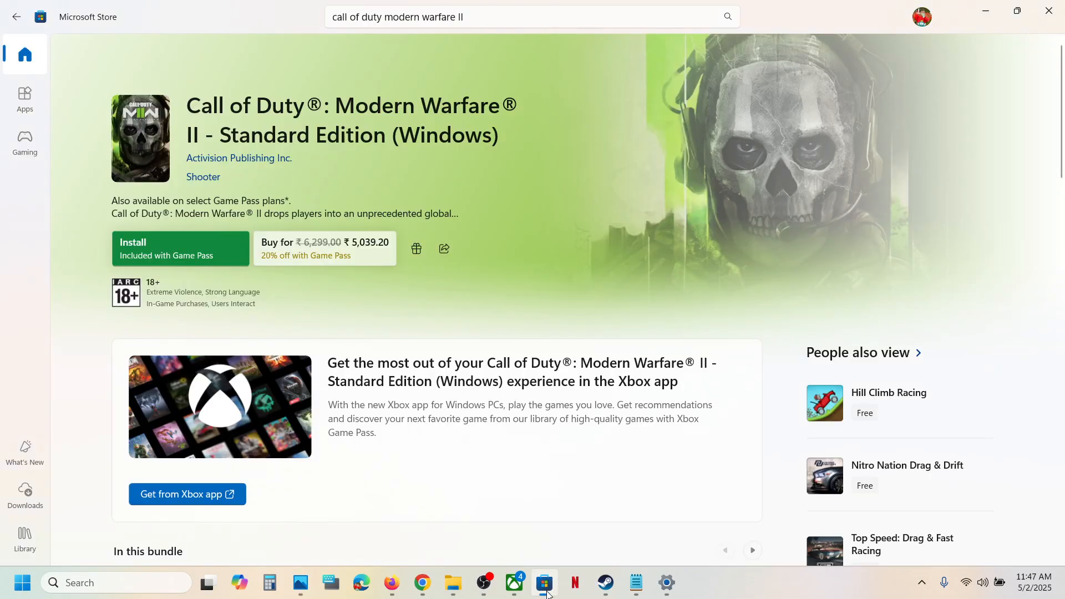
pyautogui.click(512, 583)
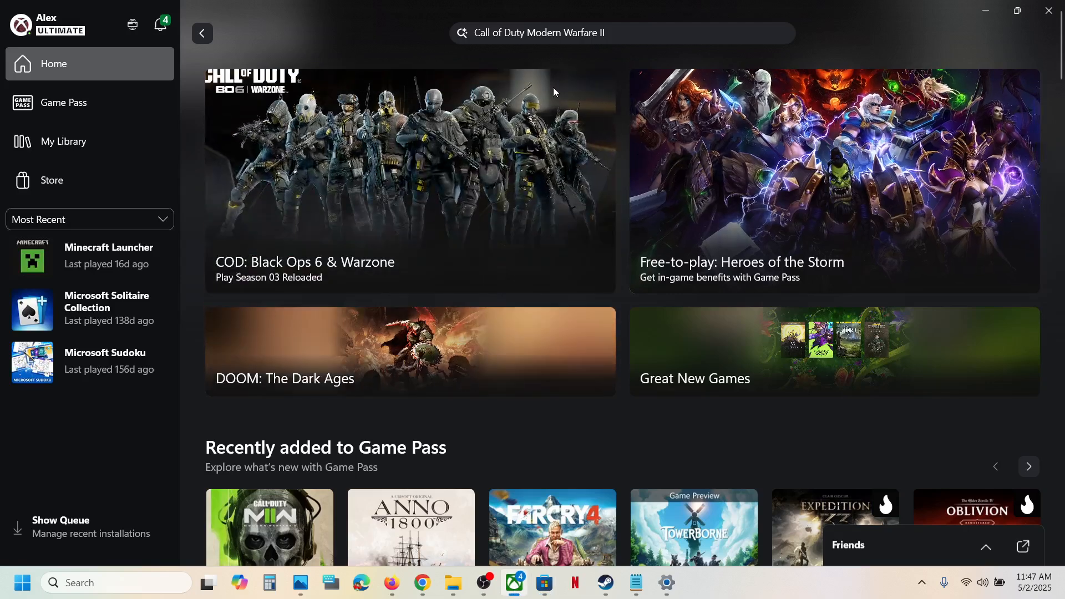
pyautogui.moveTo(60, 25)
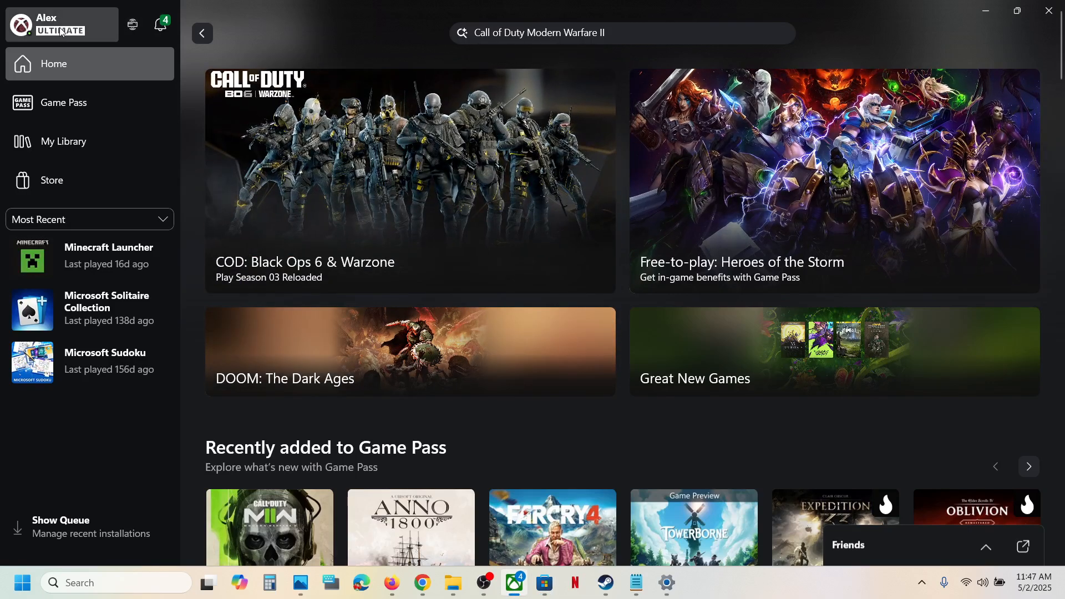
pyautogui.moveTo(60, 25)
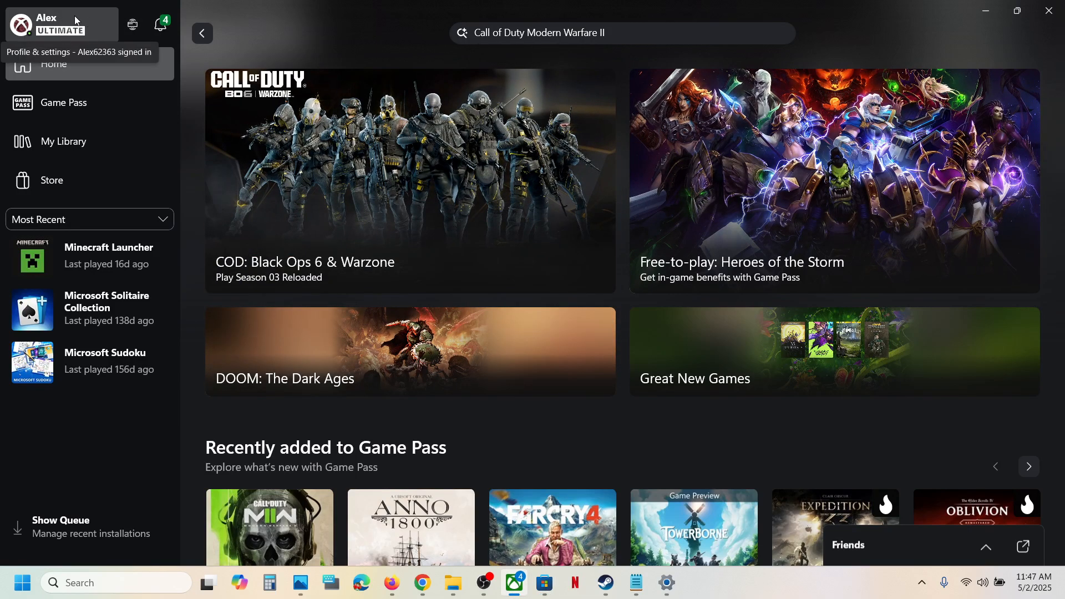
pyautogui.moveTo(74, 39)
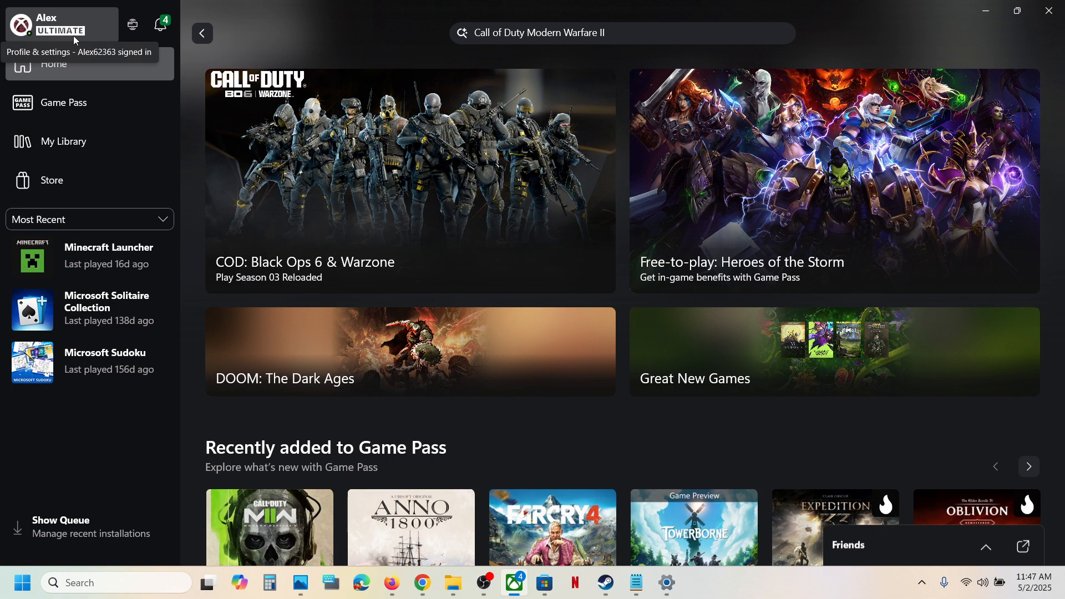
pyautogui.write('xb')
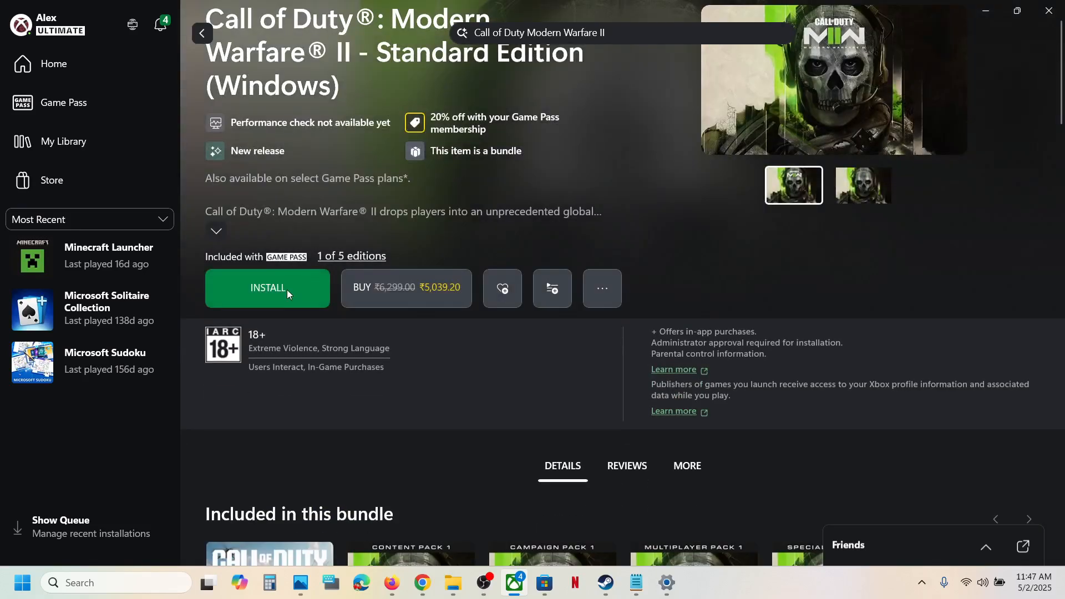
pyautogui.click(267, 287)
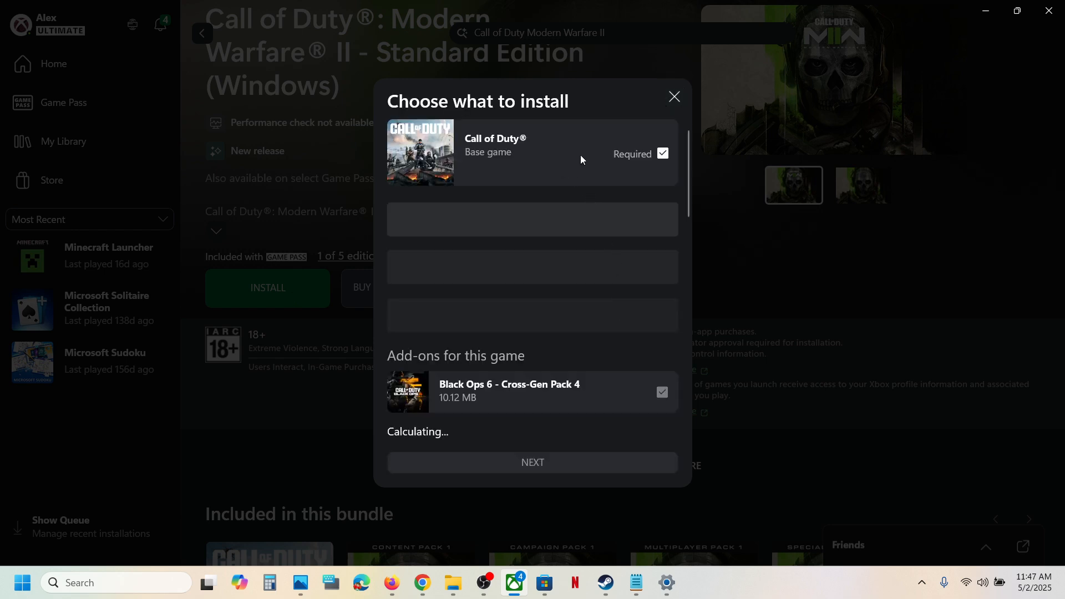
pyautogui.moveTo(573, 331)
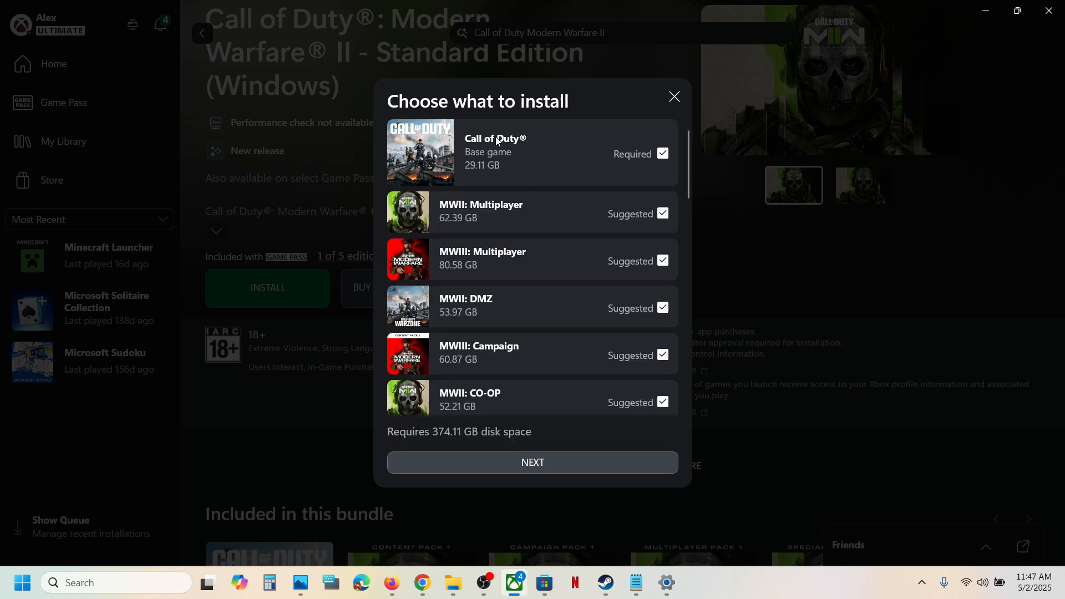
pyautogui.moveTo(652, 163)
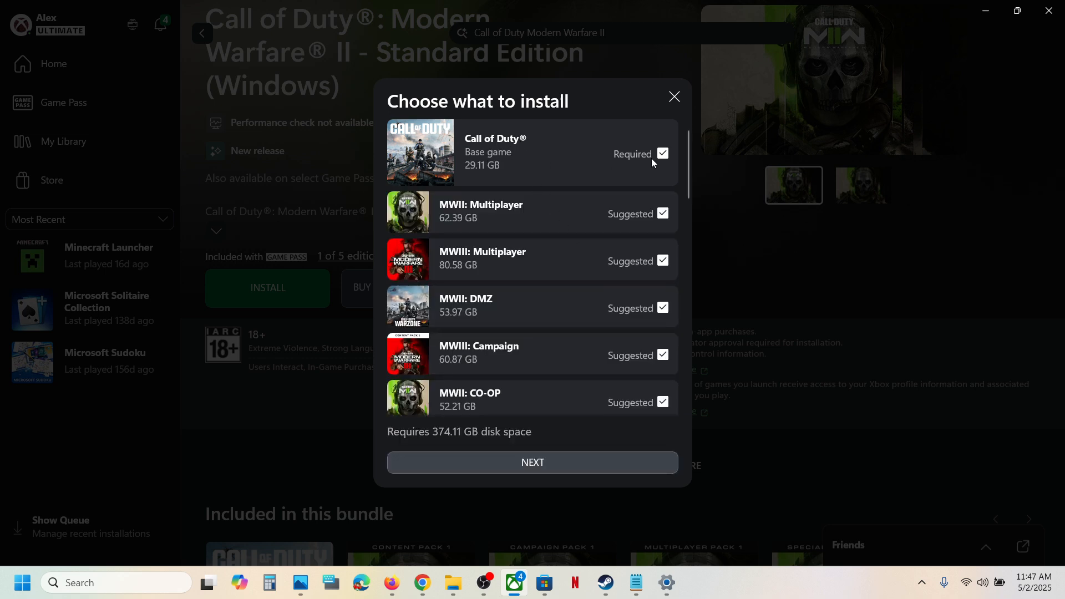
pyautogui.moveTo(665, 159)
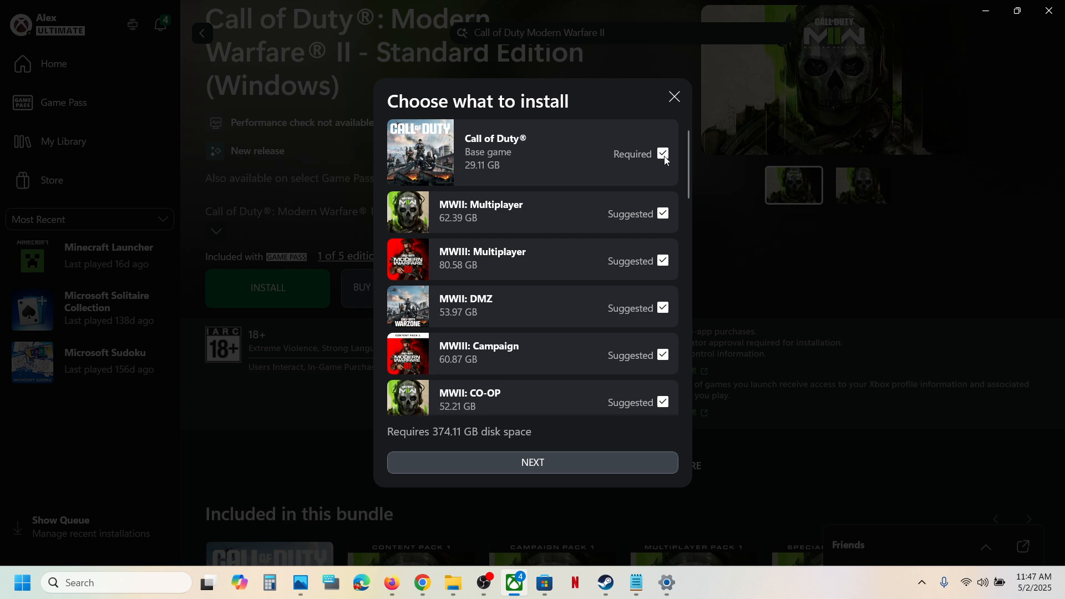
pyautogui.moveTo(657, 162)
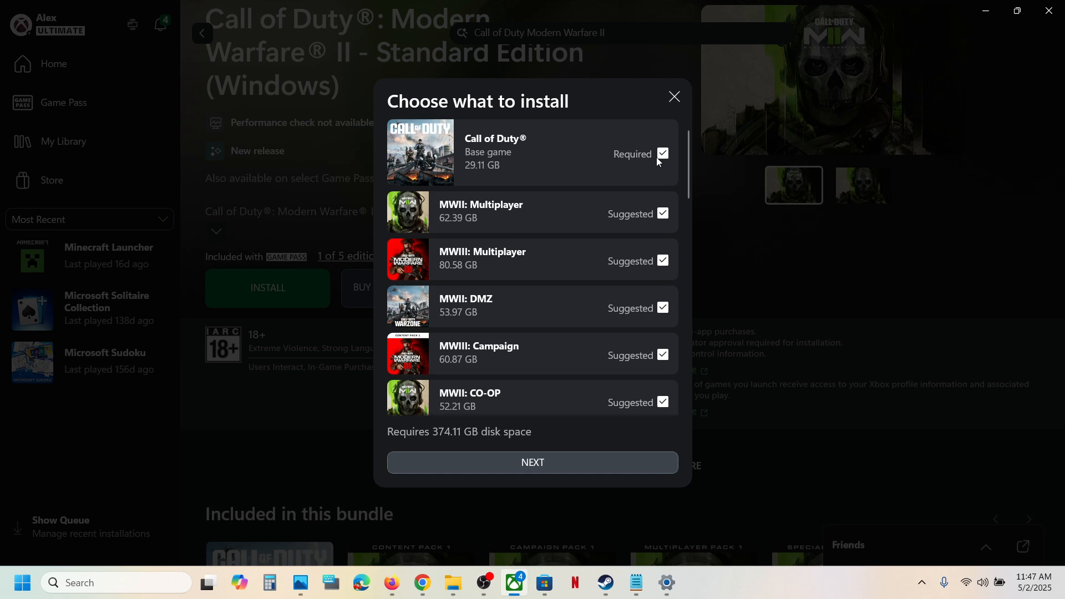
pyautogui.moveTo(481, 211)
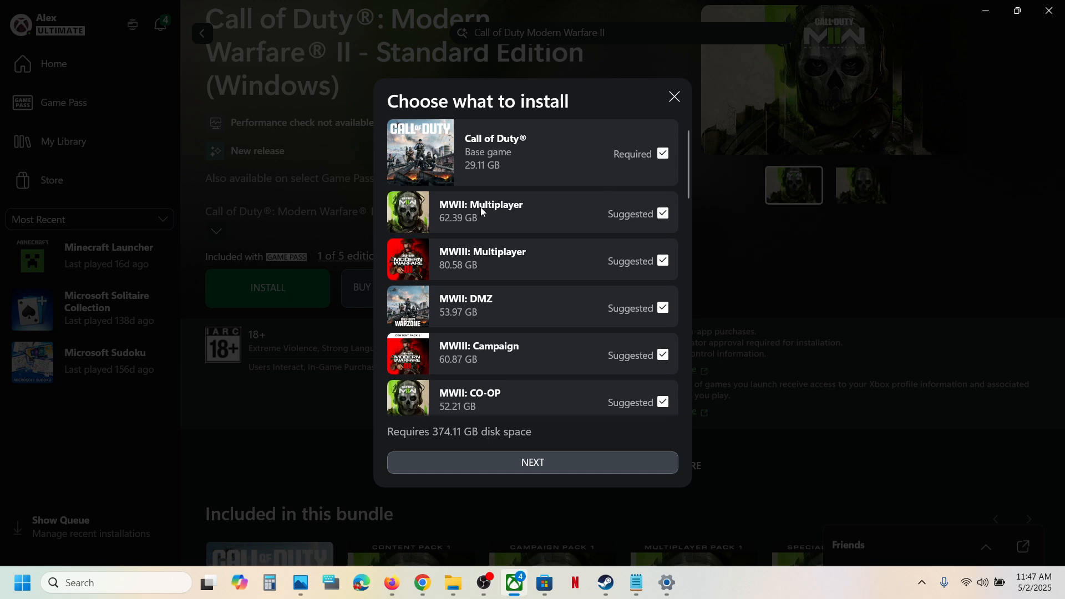
pyautogui.moveTo(507, 212)
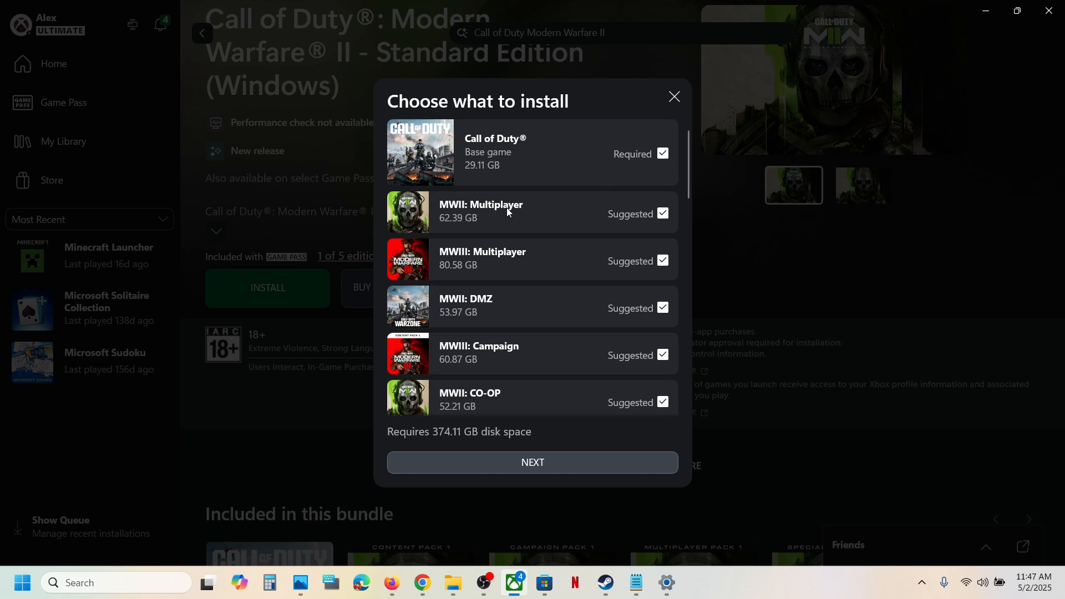
pyautogui.moveTo(666, 219)
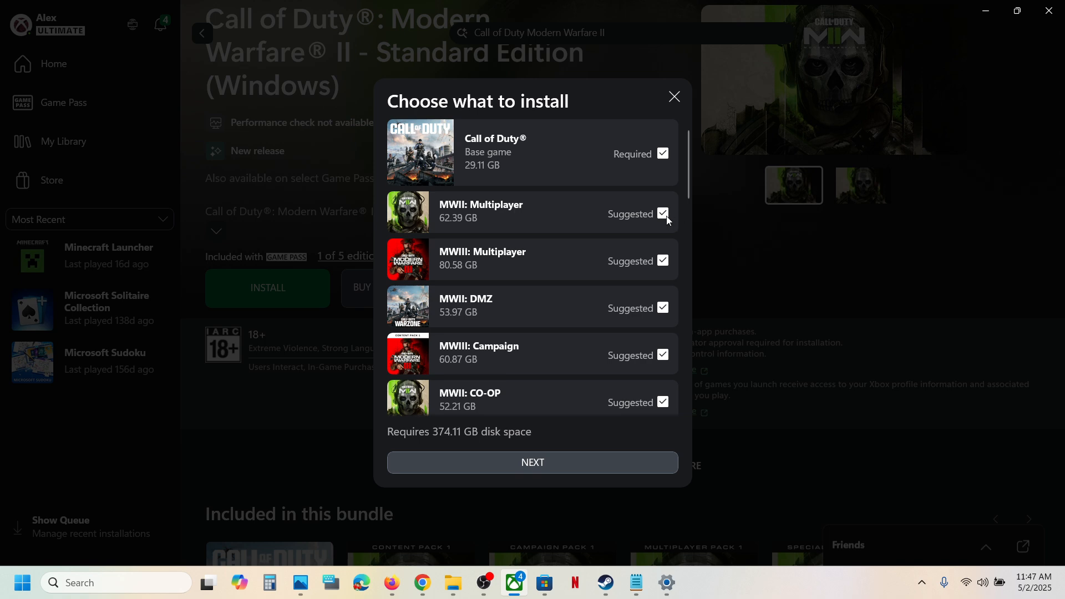
pyautogui.moveTo(665, 264)
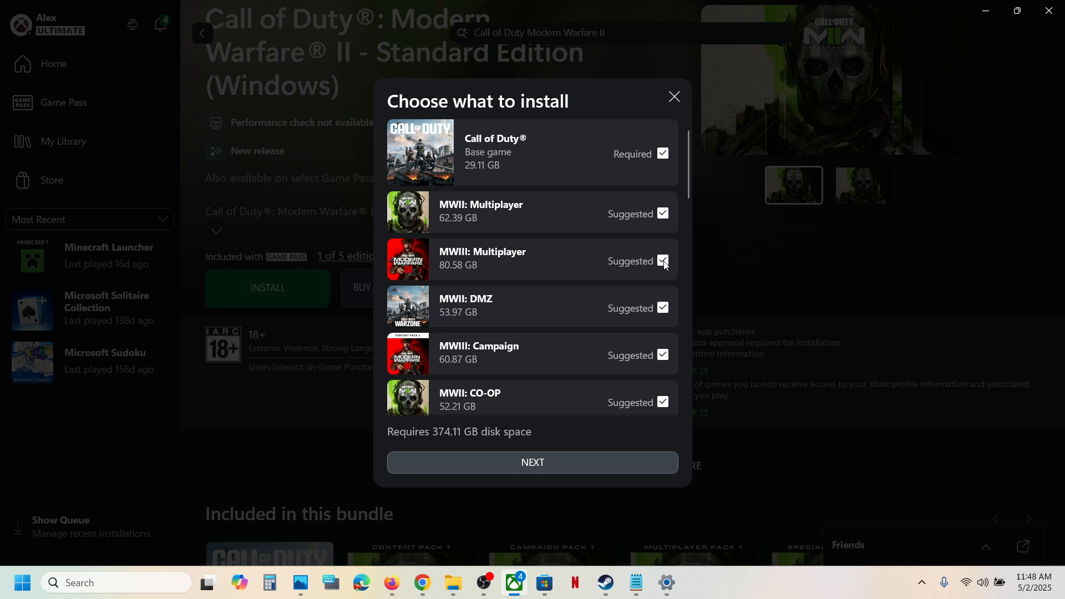
# Uncheck MWIII Multiplayer, MWIII Campaign and BO6 Campaign in the install list
pyautogui.click(662, 261)
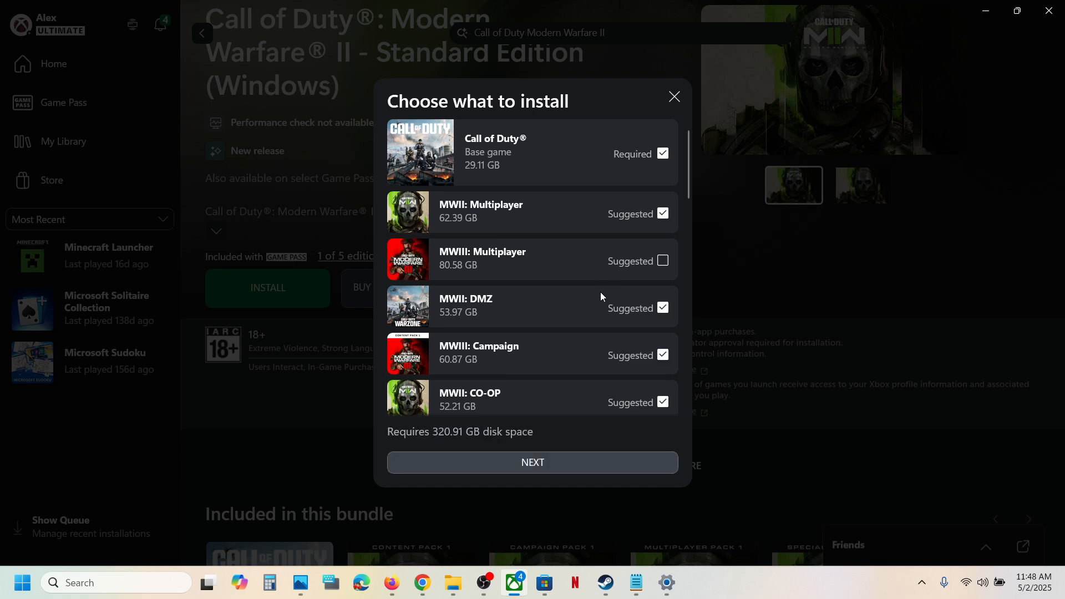
pyautogui.moveTo(486, 305)
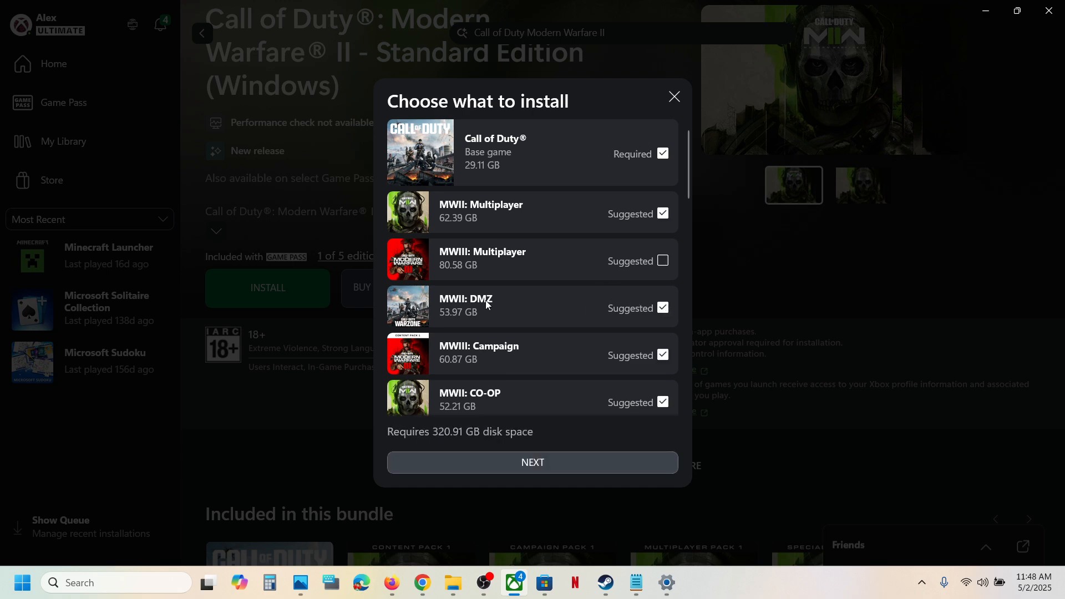
pyautogui.scroll(-3)
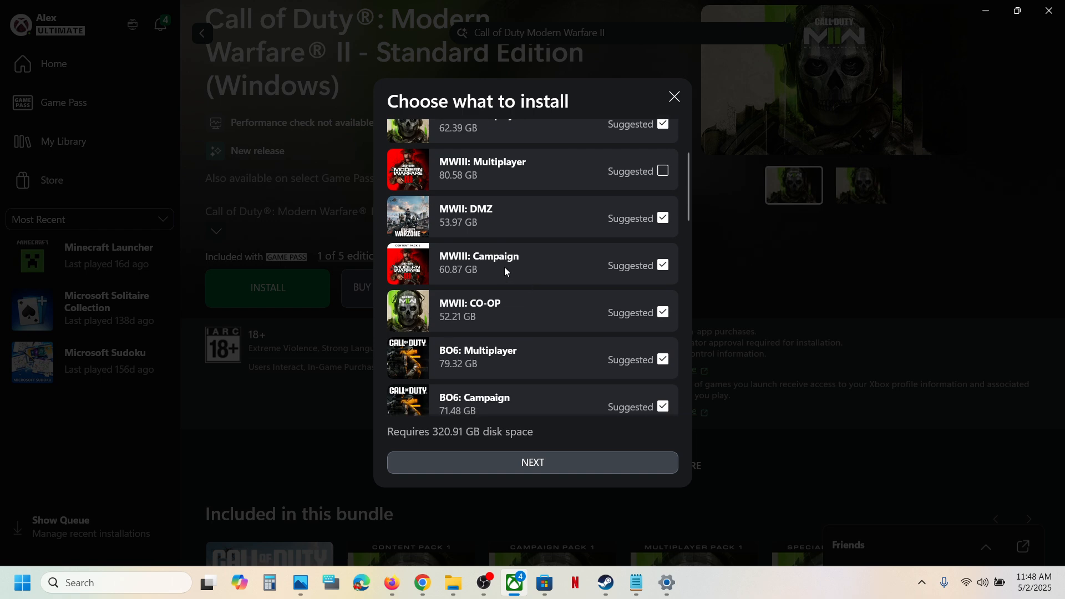
pyautogui.click(660, 265)
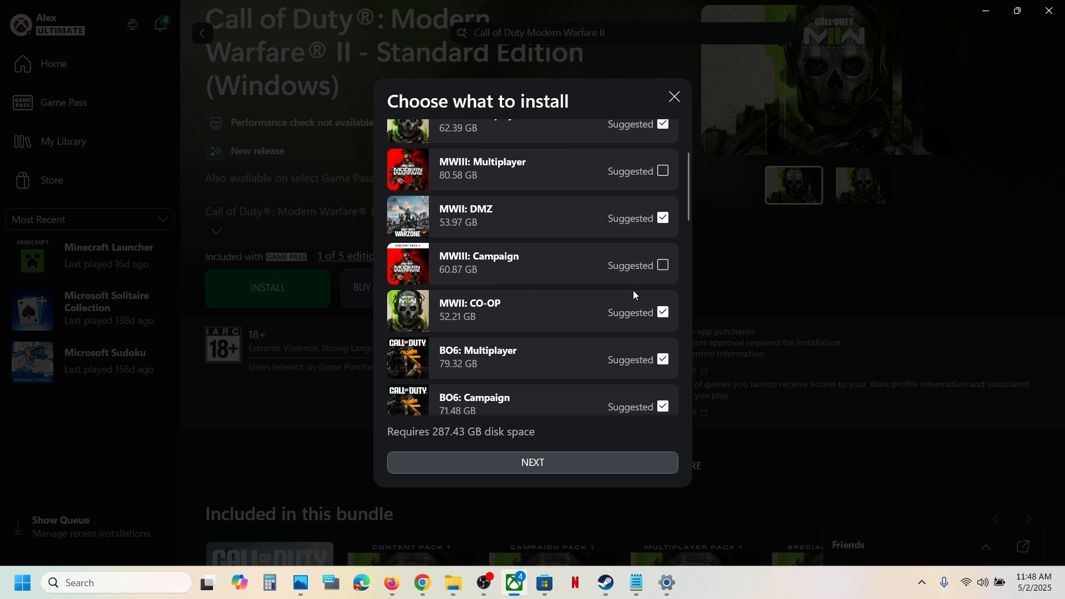
pyautogui.scroll(-3)
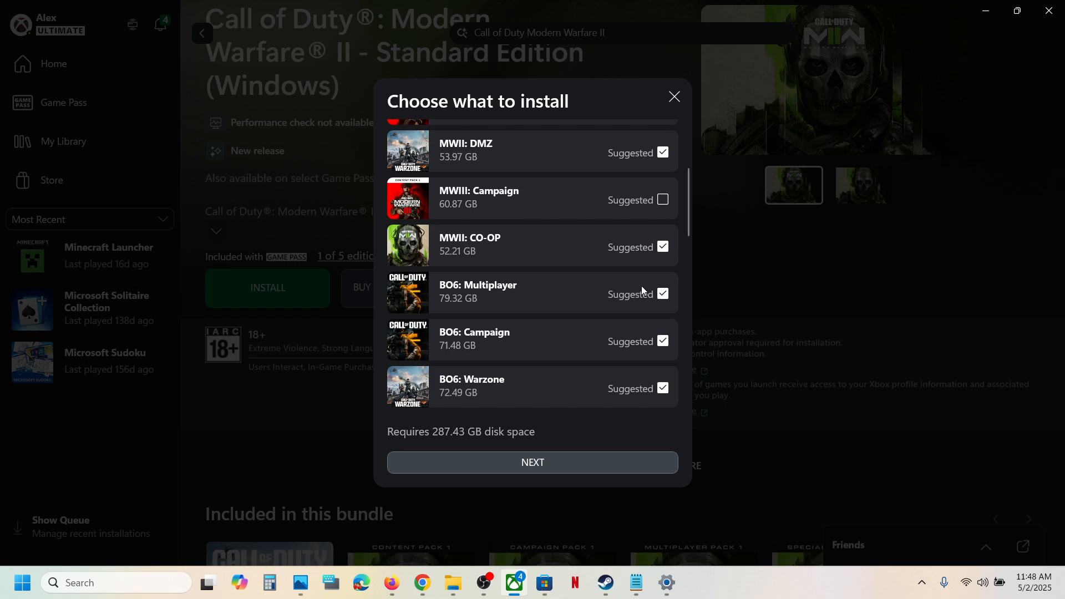
pyautogui.click(660, 294)
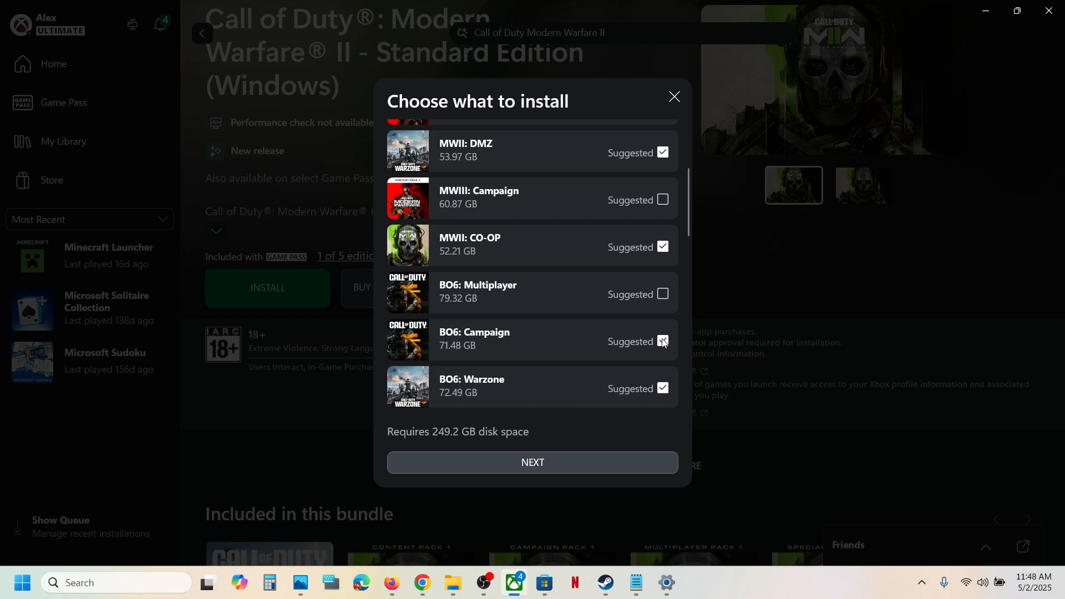
pyautogui.scroll(-3)
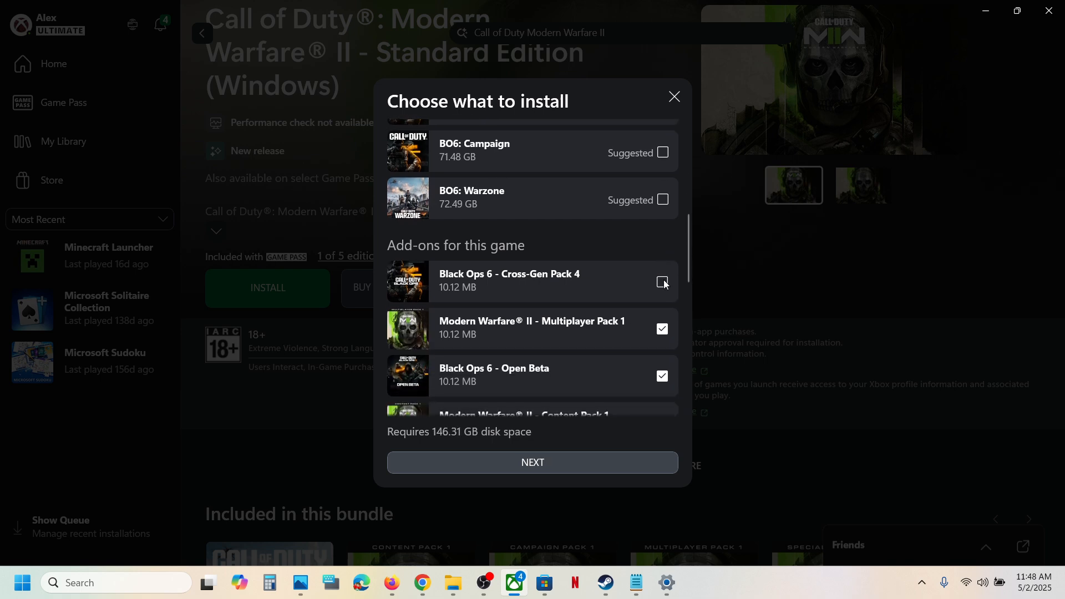
# Reselect MWII Content Pack 1 and deselect MWIII Cross-Gen Packs 1 and 3
pyautogui.scroll(-3)
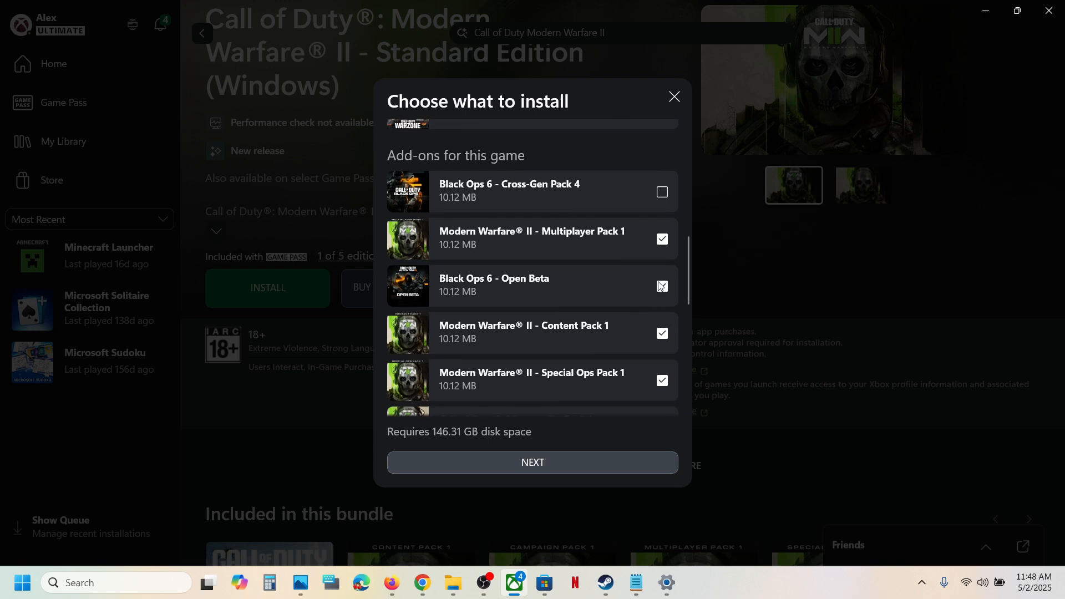
pyautogui.scroll(-3)
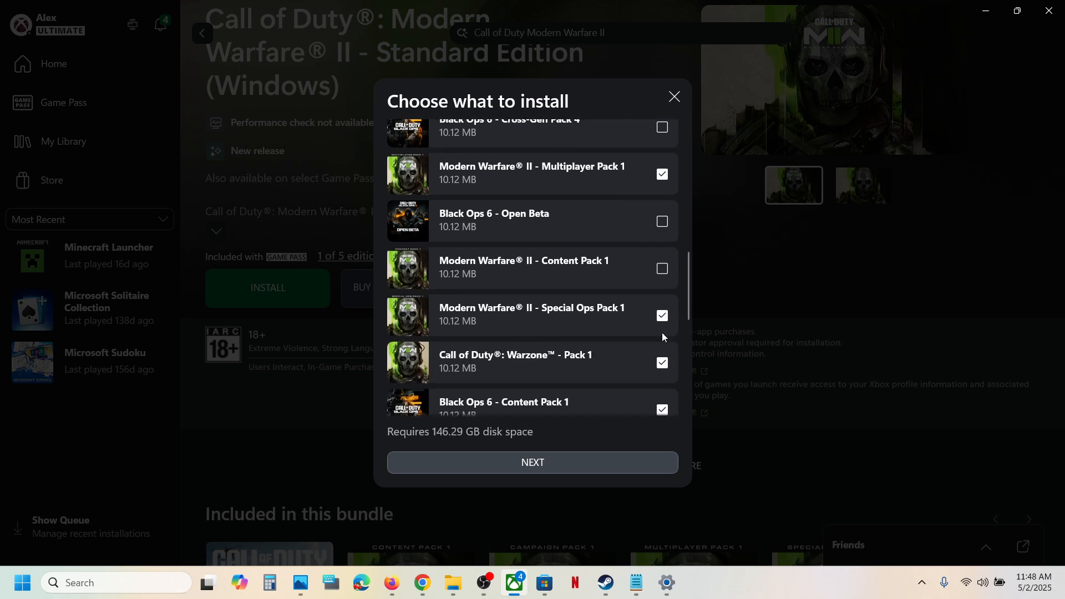
pyautogui.click(662, 268)
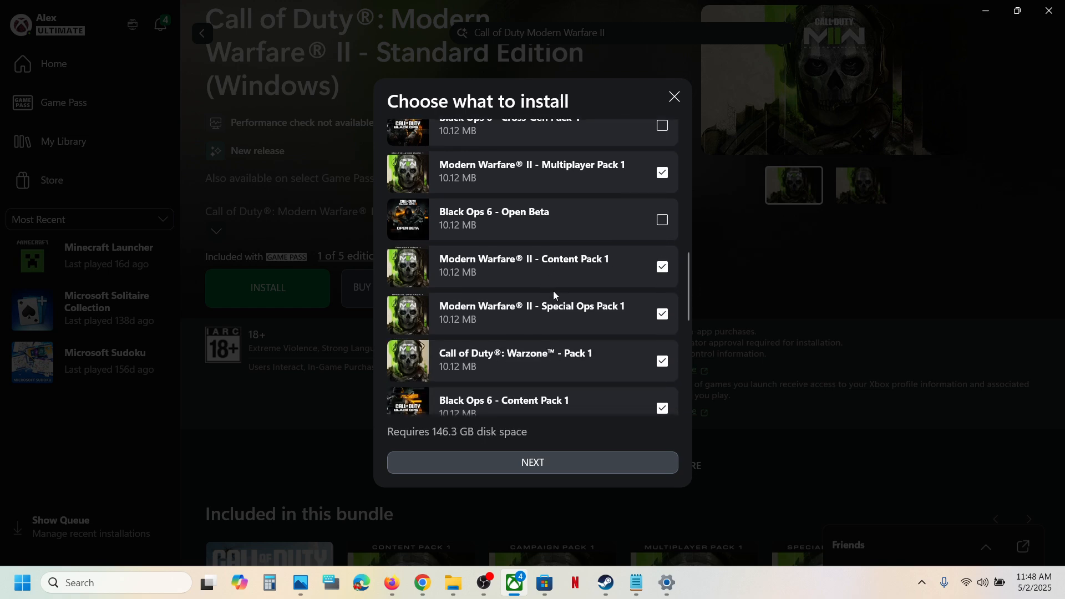
pyautogui.scroll(-3)
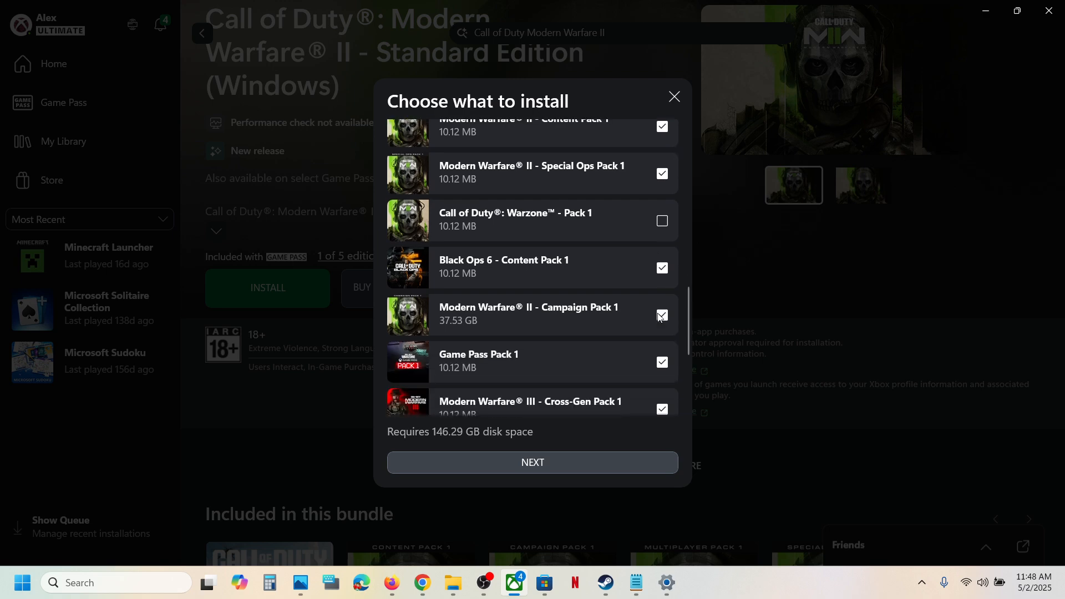
pyautogui.scroll(-3)
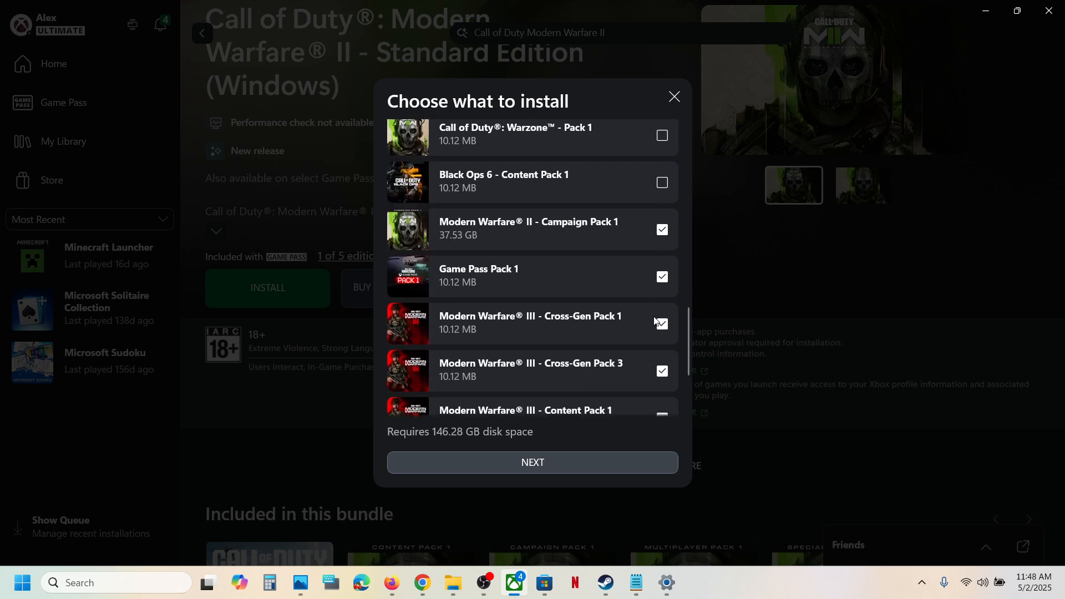
pyautogui.scroll(-3)
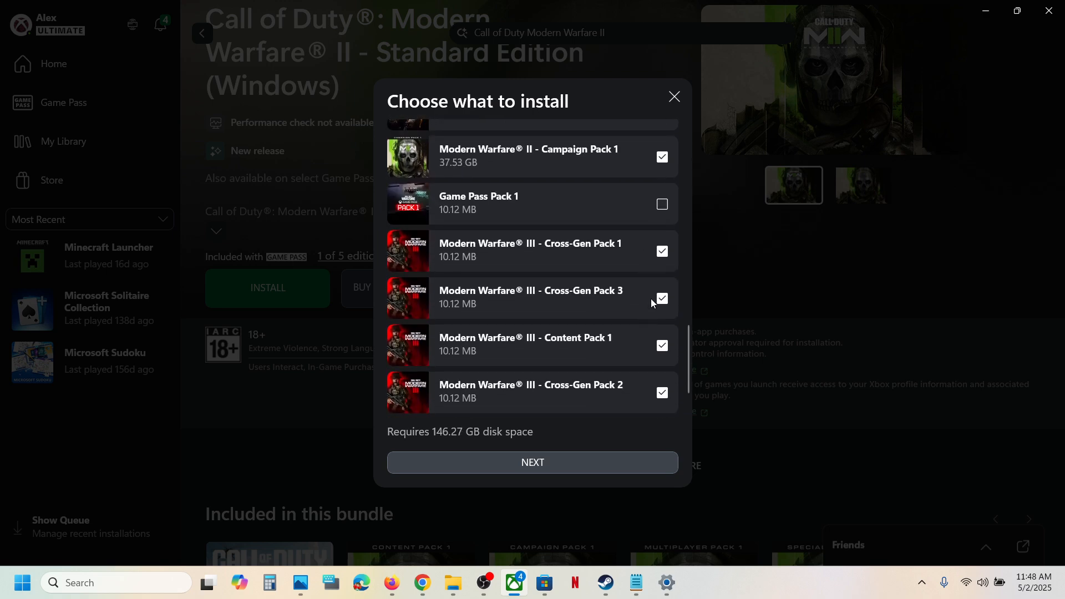
pyautogui.click(661, 251)
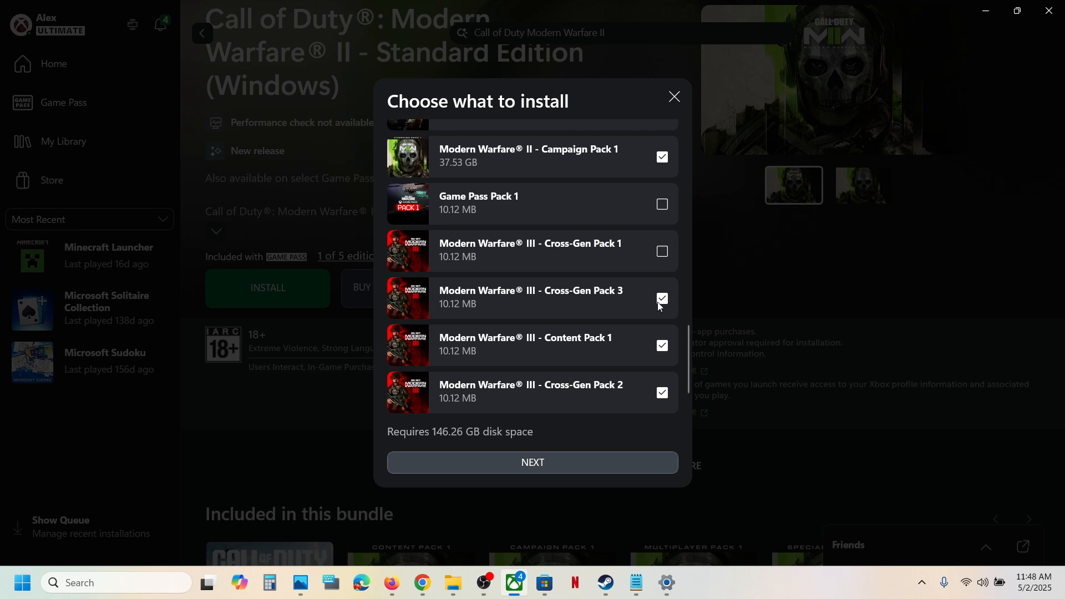
pyautogui.click(663, 299)
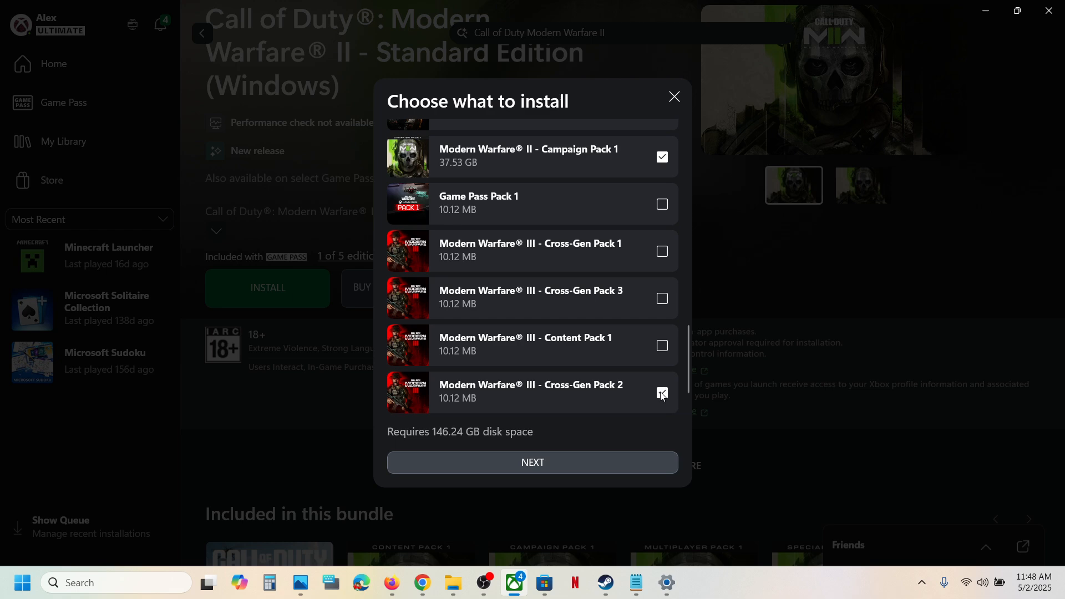
pyautogui.scroll(-3)
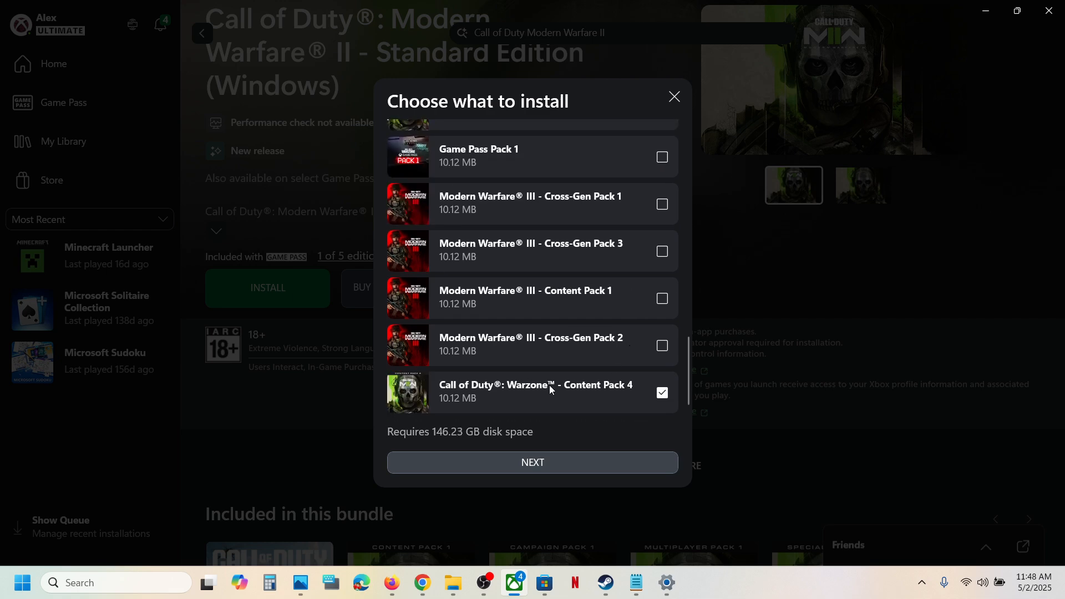
pyautogui.moveTo(641, 404)
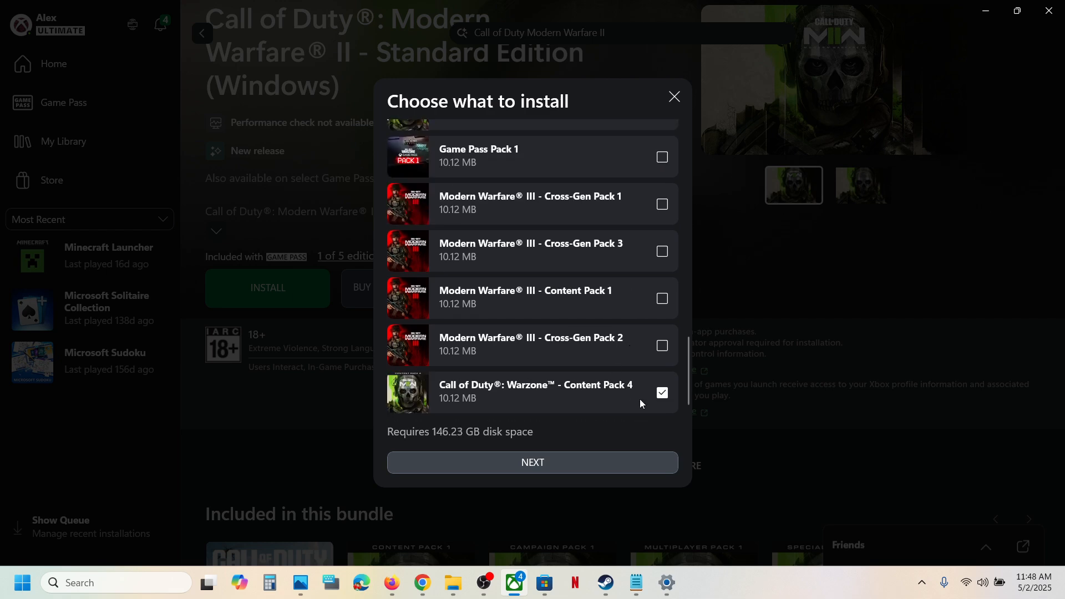
pyautogui.scroll(3)
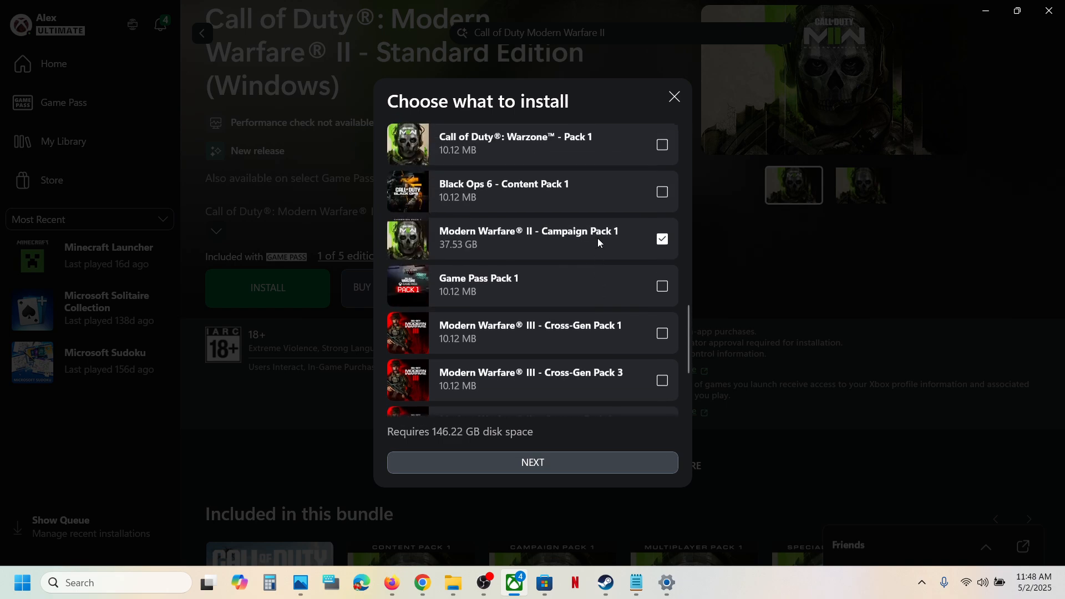
pyautogui.scroll(-3)
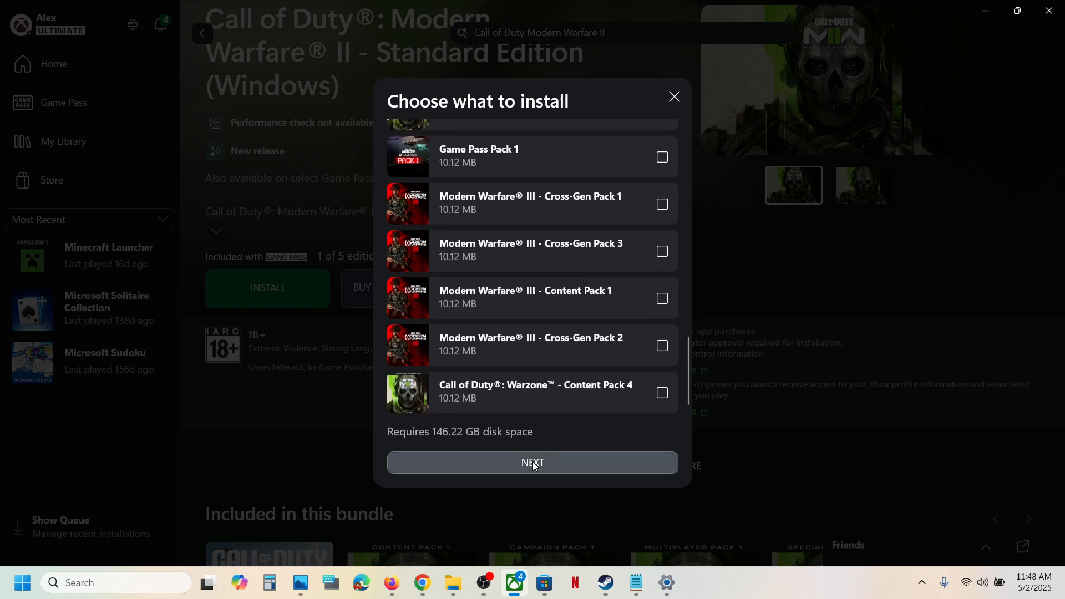
# Keep C:\XboxGames as the install drive and confirm installing the eight items
pyautogui.click(532, 463)
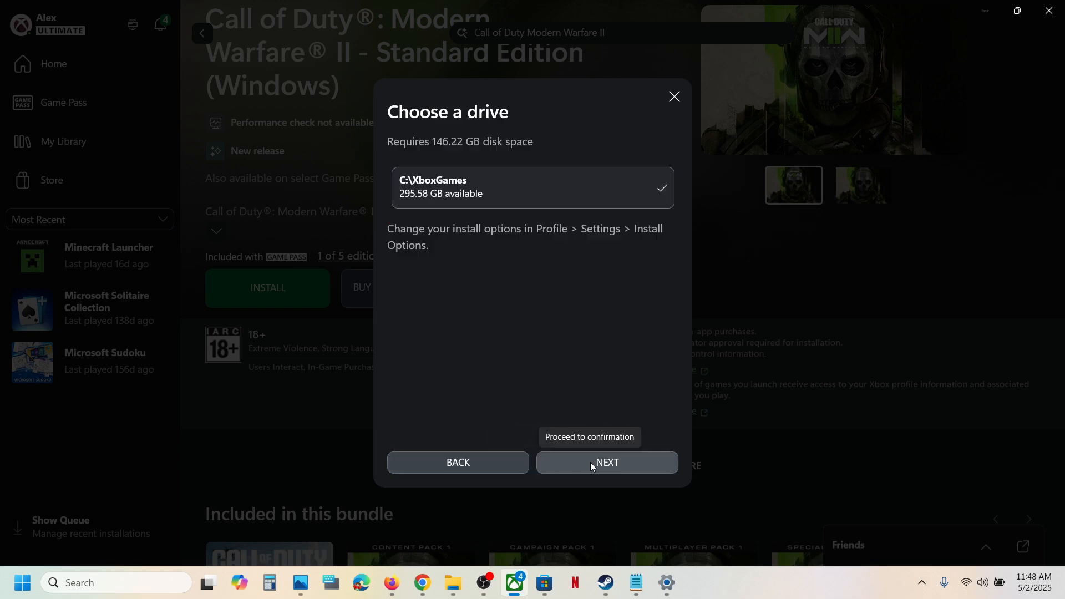
pyautogui.click(605, 463)
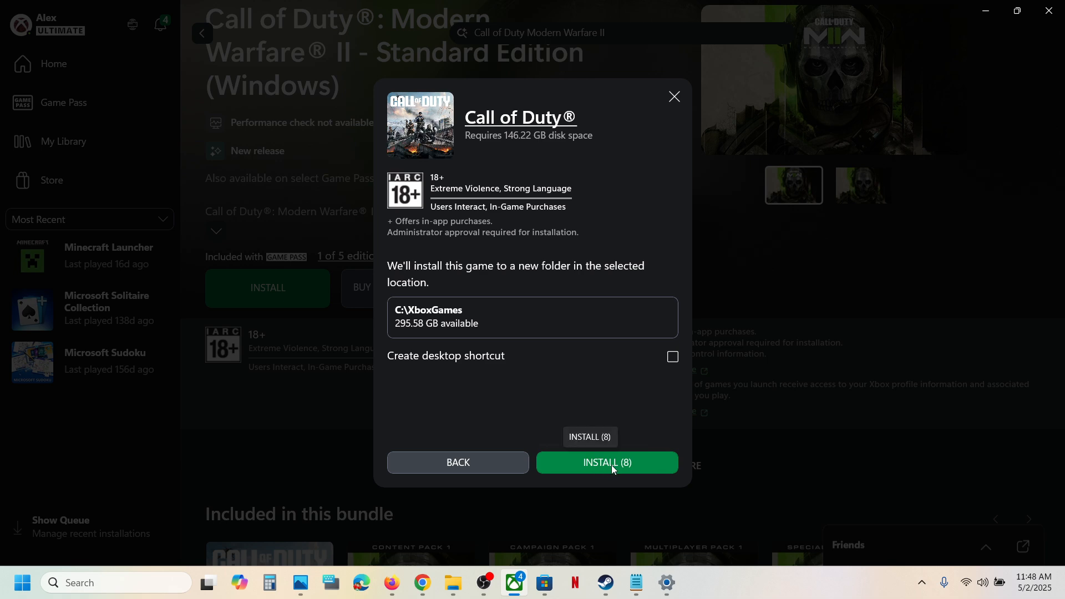
pyautogui.click(674, 96)
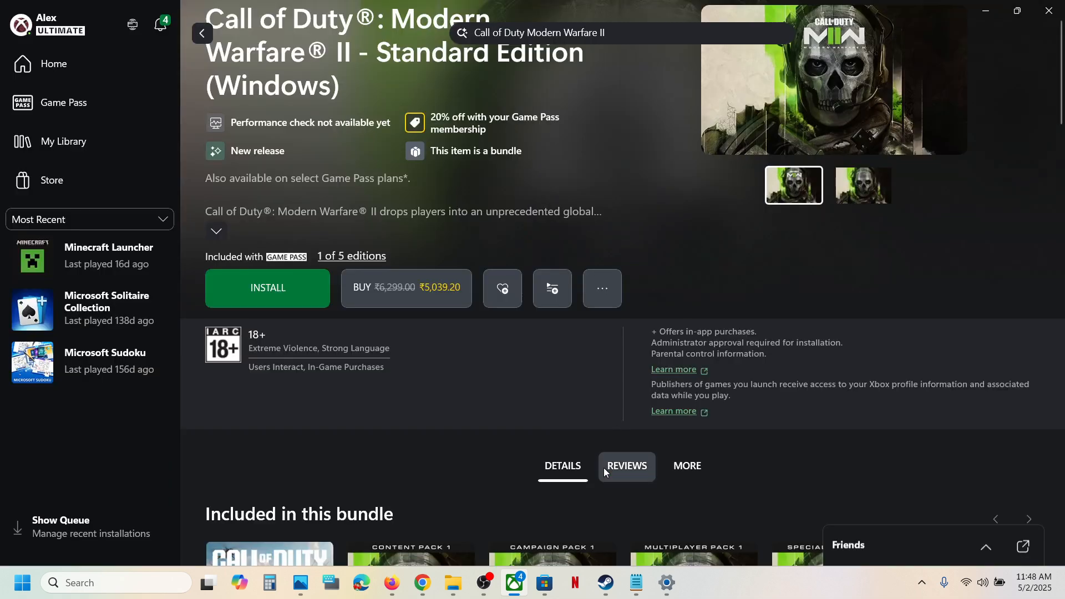
pyautogui.moveTo(140, 487)
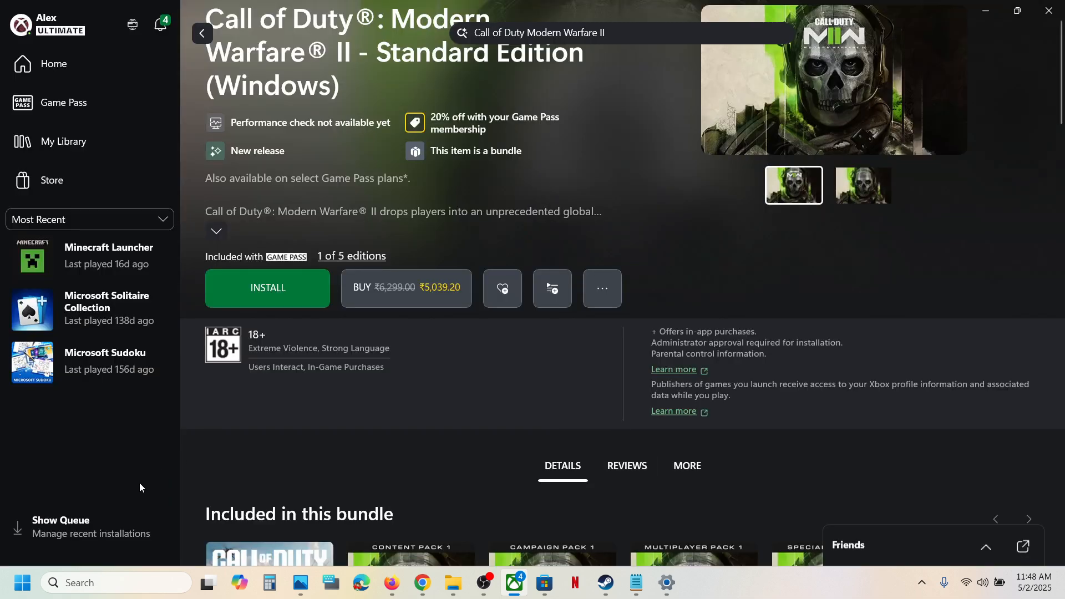
pyautogui.moveTo(131, 492)
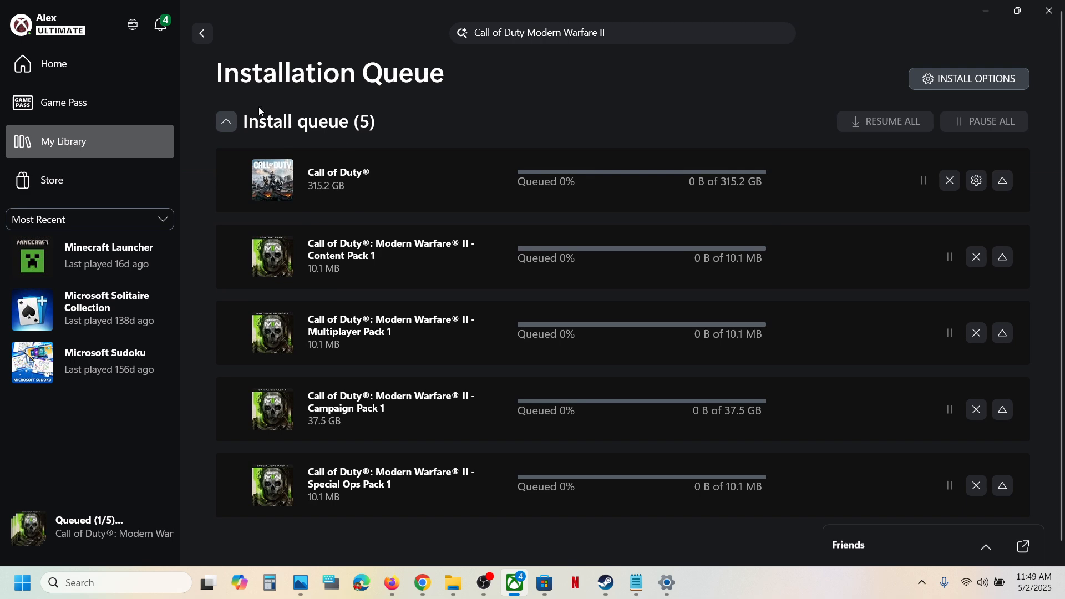
pyautogui.moveTo(88, 63)
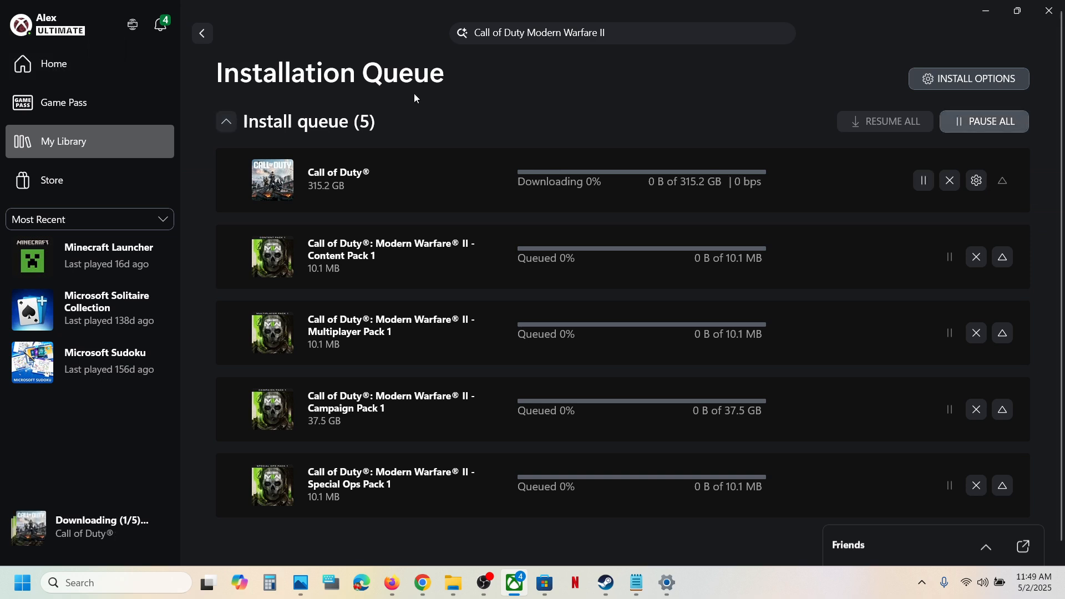
# Scroll the Installation Queue showing the downloading base game and four queued MWII packs
pyautogui.scroll(-3)
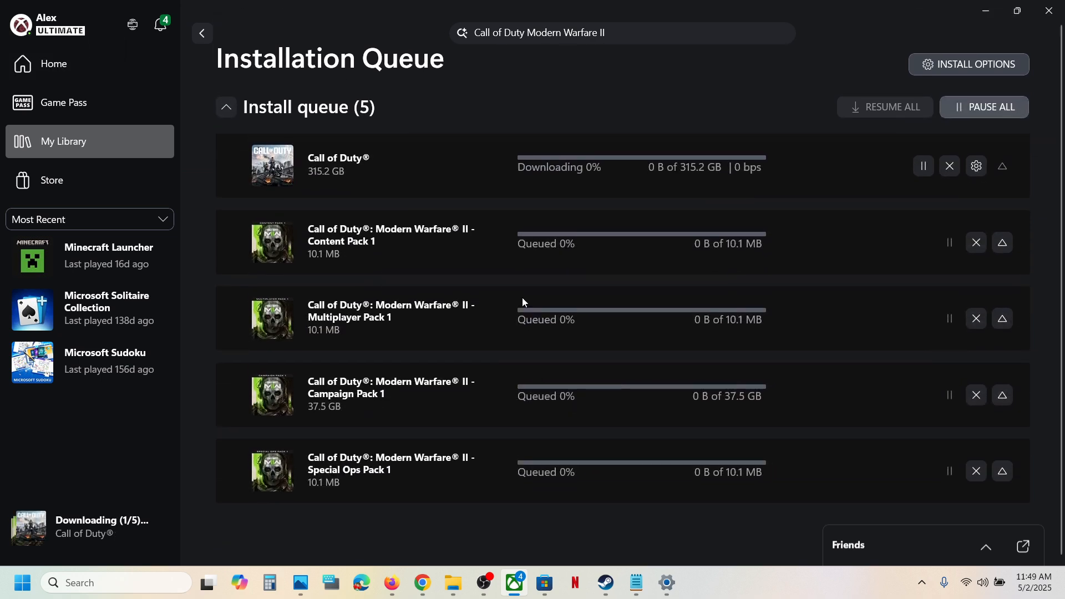
pyautogui.moveTo(747, 596)
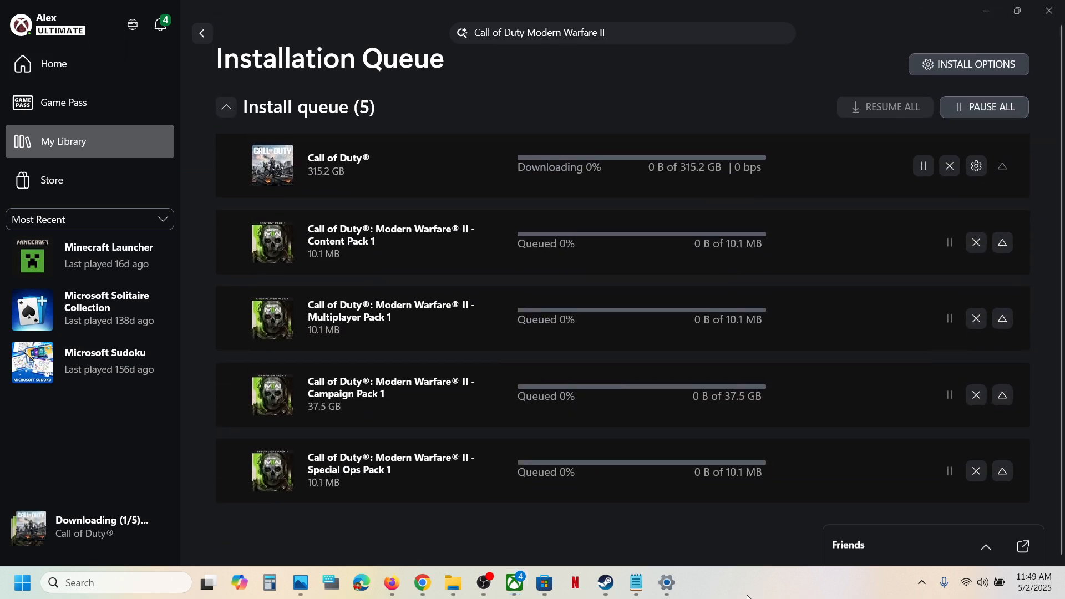